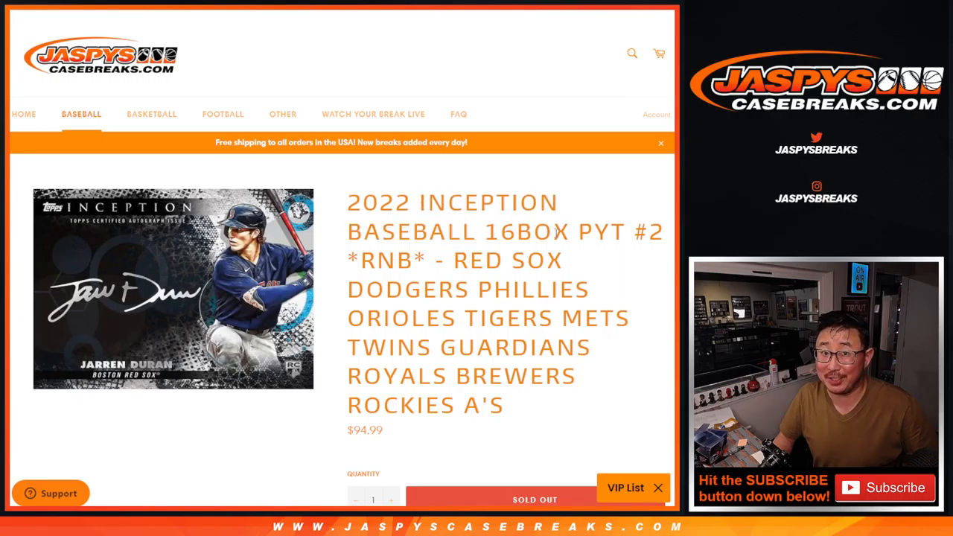
Highlight the product title's team names from RED SOX to A'S on the Jaspys Casebreaks page.
double_click(385, 259)
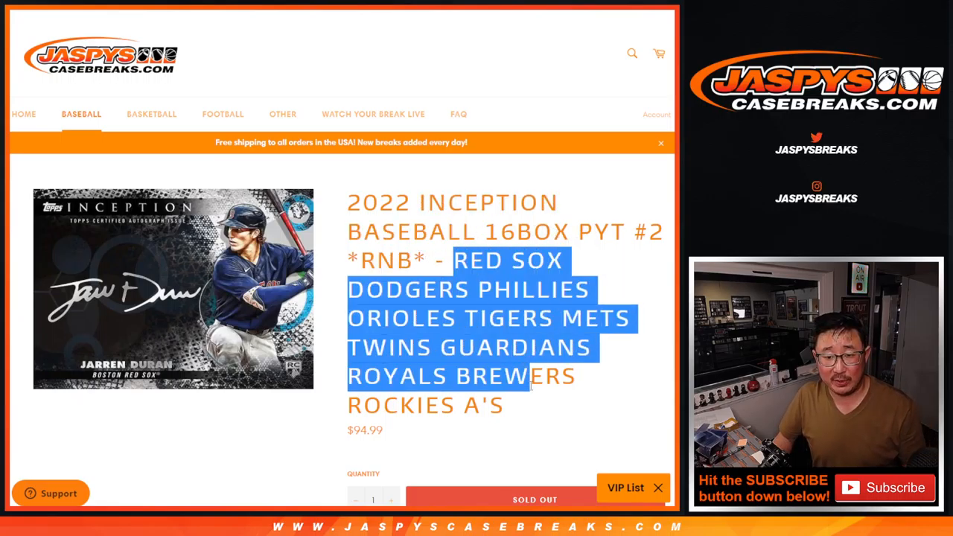
scroll(down, 3)
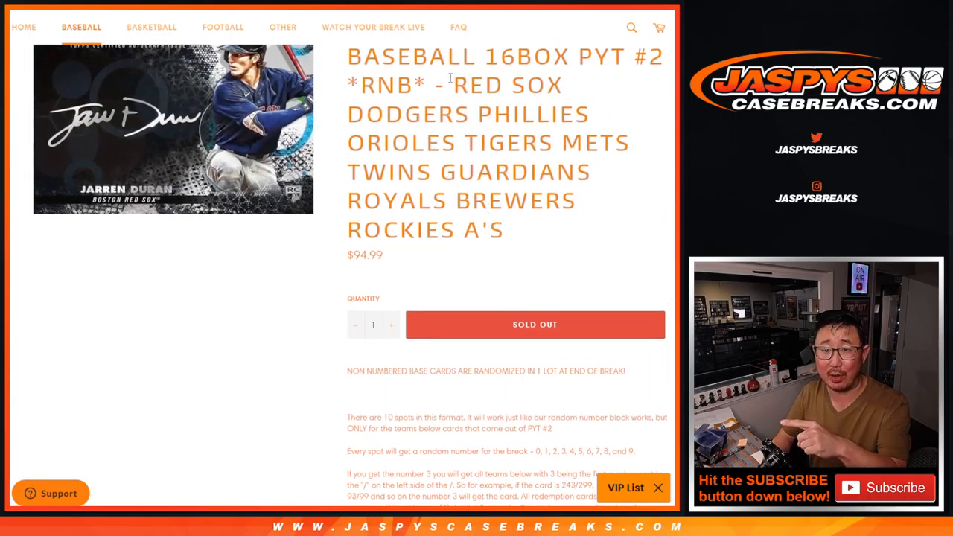
drag(452, 85, 503, 229)
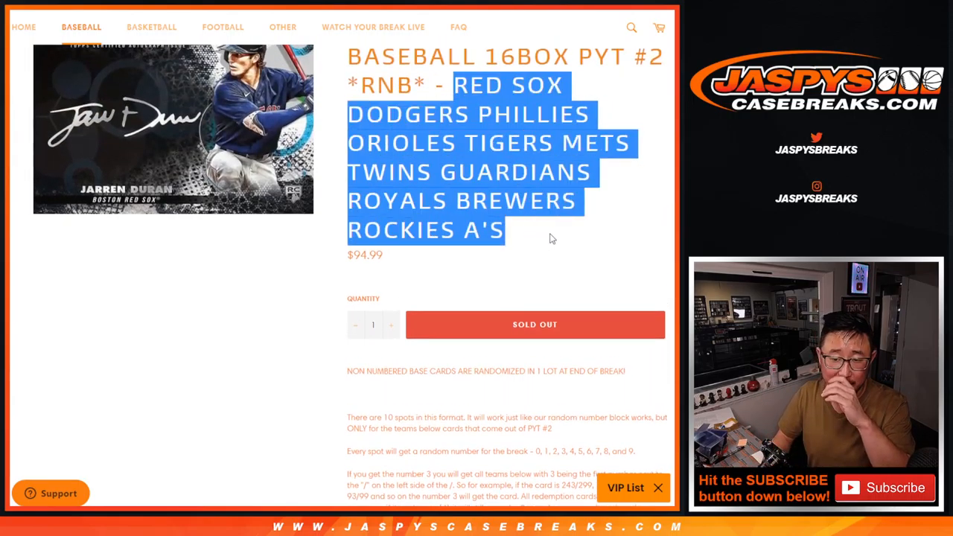
scroll(down, 3)
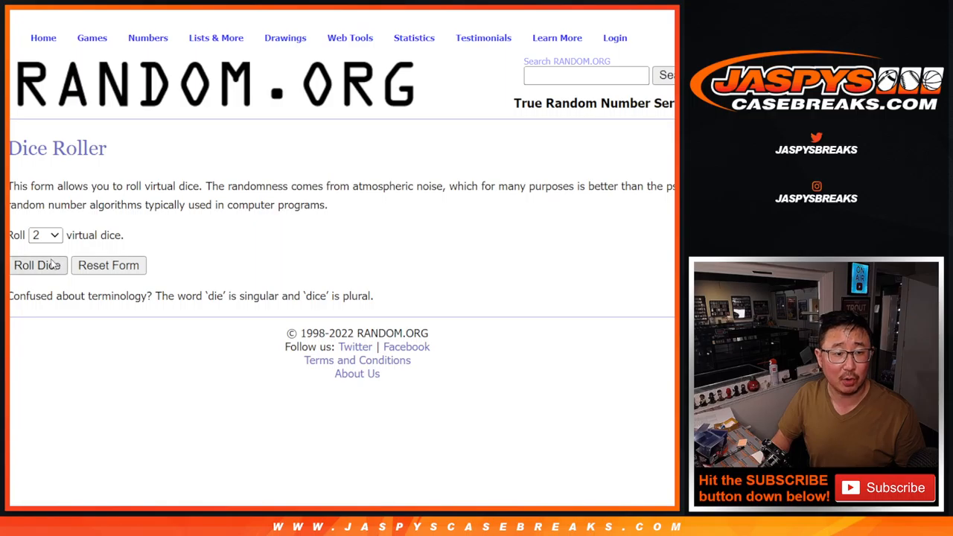
Randomize the ten-participant list in RANDOM.ORG, then reshuffle it with Again!
click(37, 265)
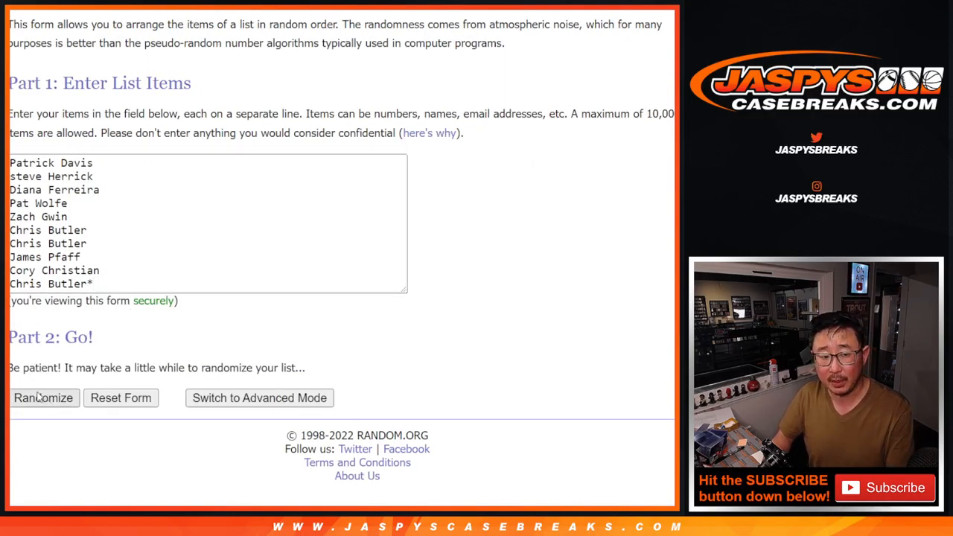
click(43, 397)
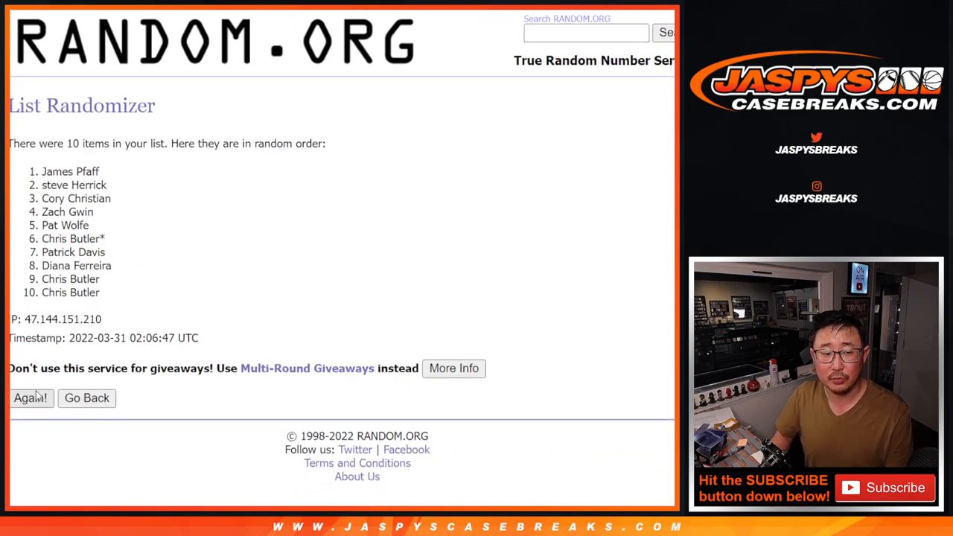
click(31, 398)
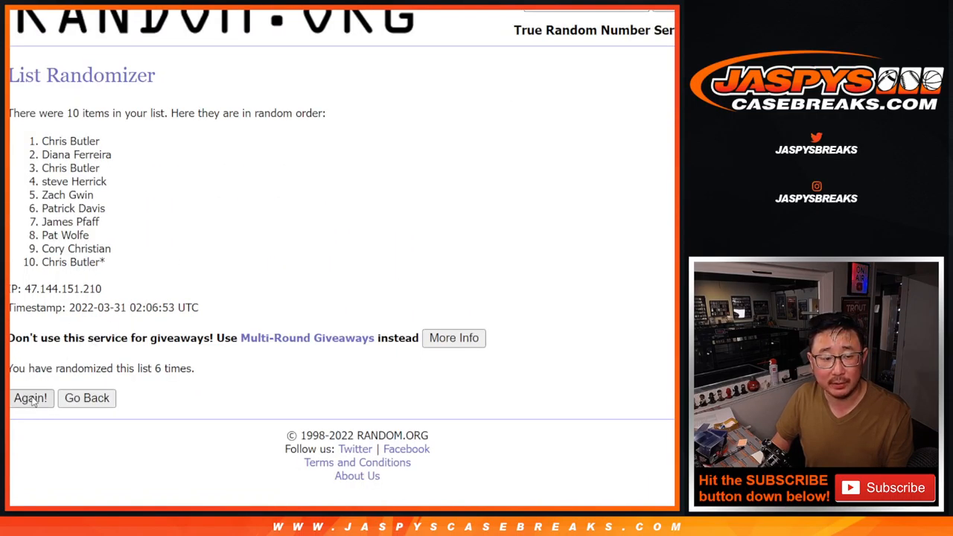
click(31, 397)
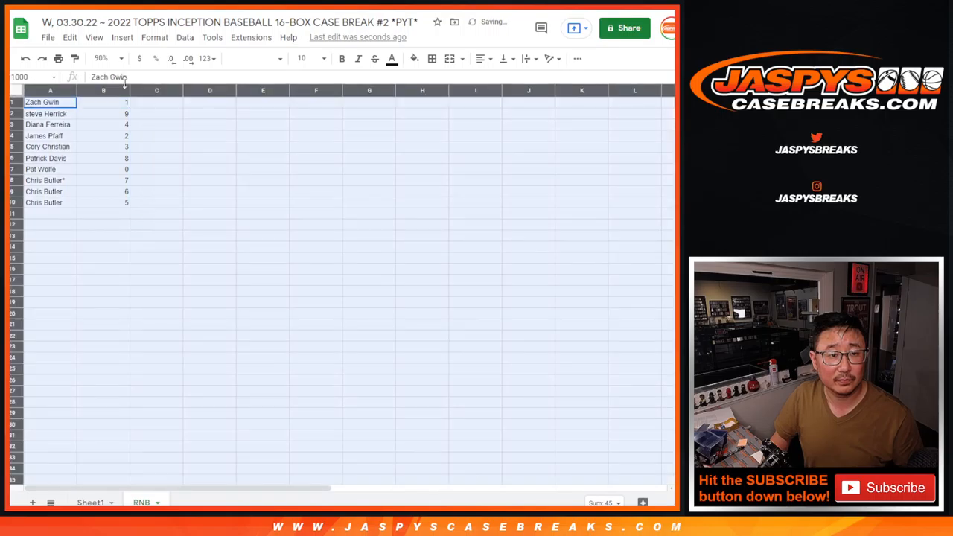
Zoom the RNB sheet to 150% and check the participants' numbers 0–9.
click(321, 58)
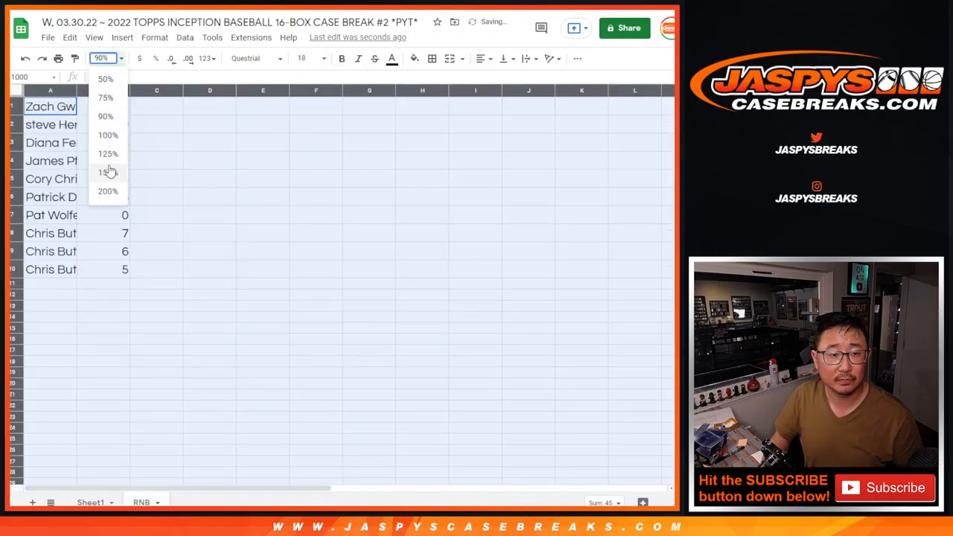
click(108, 172)
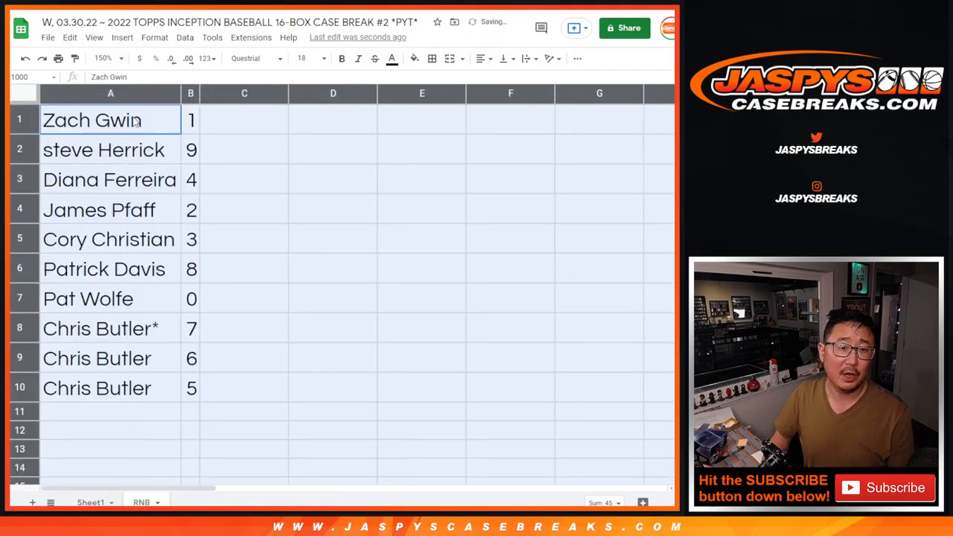
click(110, 180)
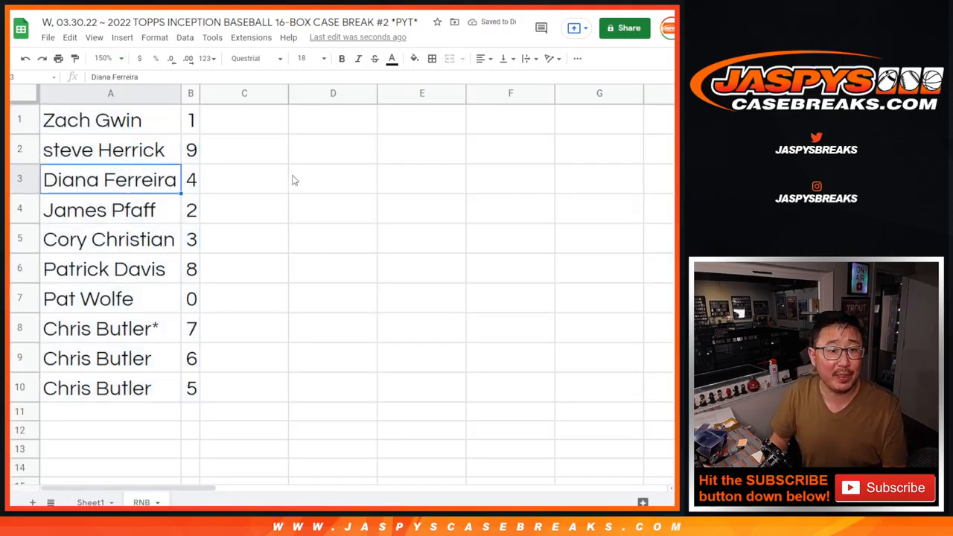
click(109, 239)
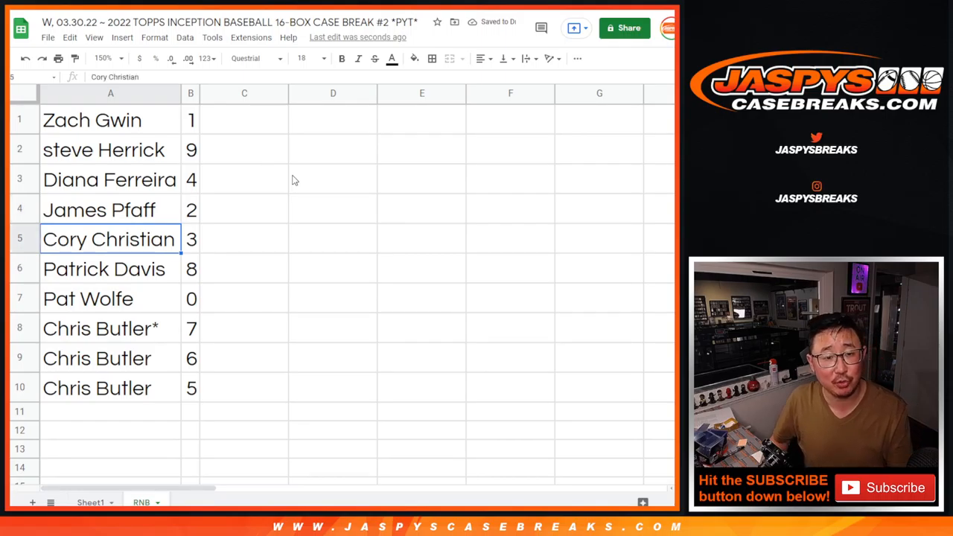
click(88, 298)
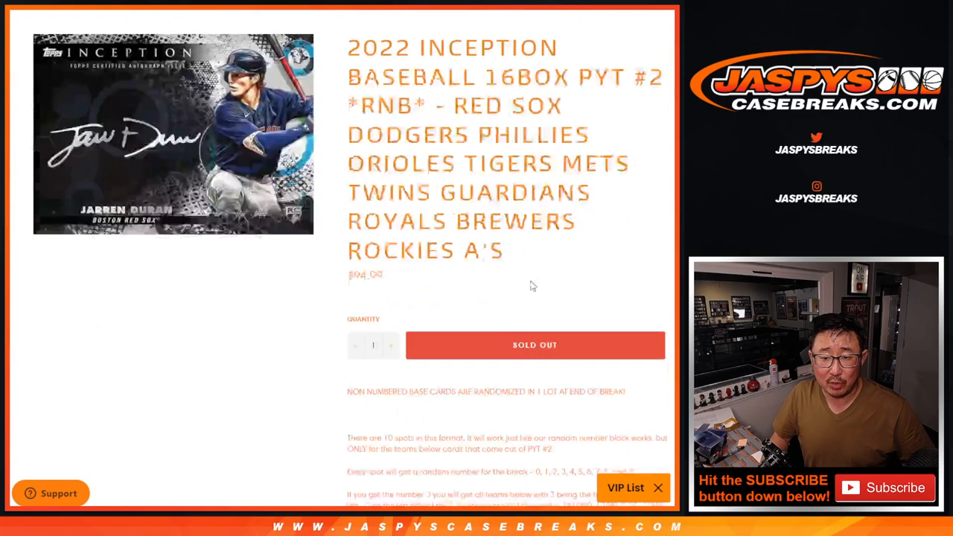
Drag across the title's team names from RED SOX to A'S to copy them.
scroll(down, 3)
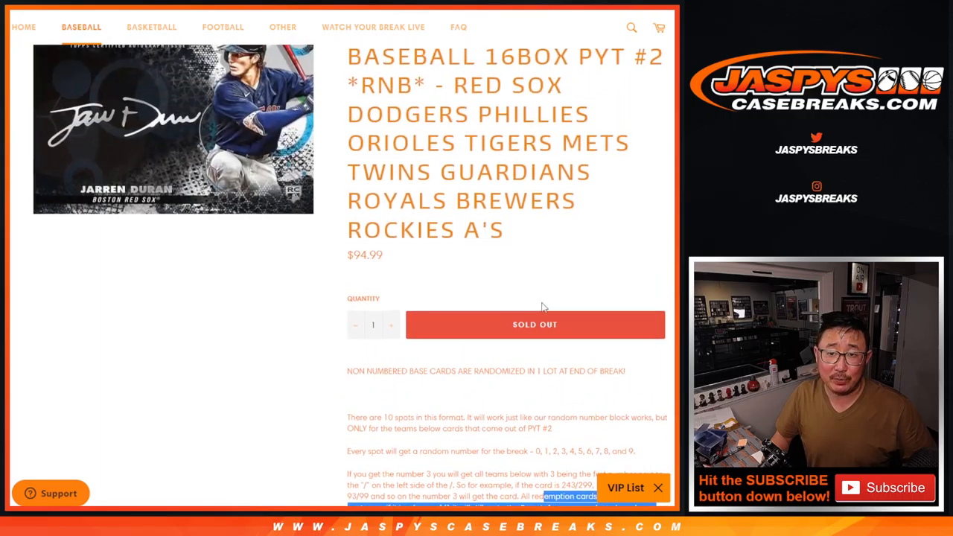
drag(454, 85, 502, 229)
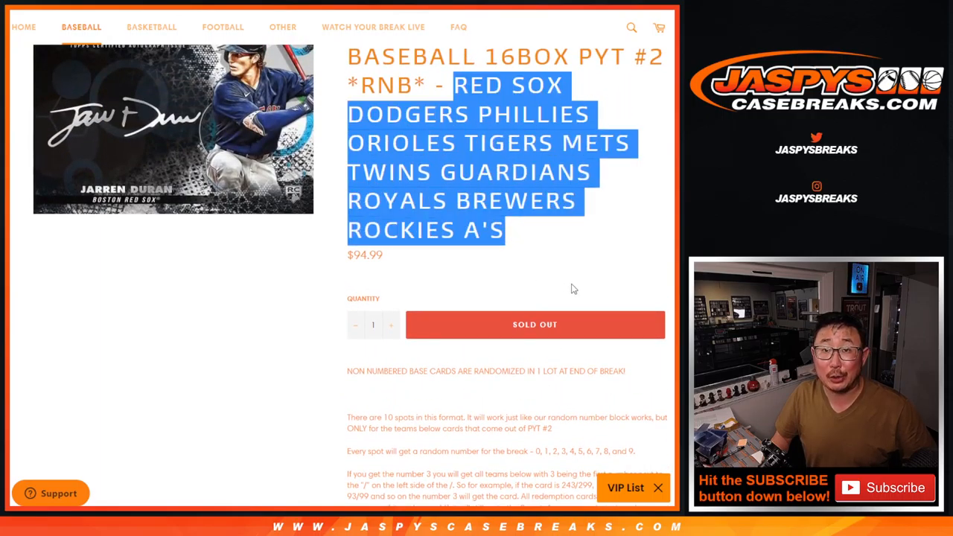
scroll(down, 3)
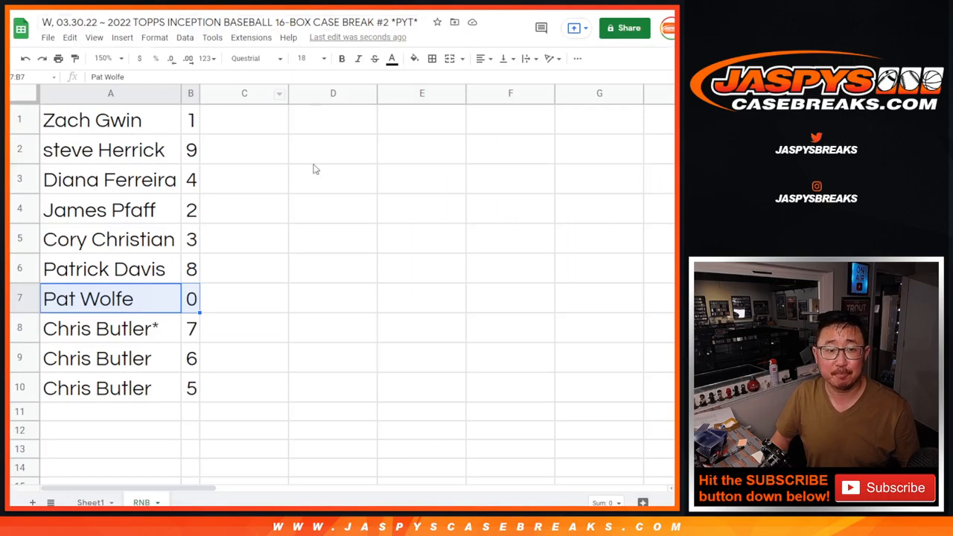
Sort the participants by number 0–9 and paste the team names at A12.
click(23, 120)
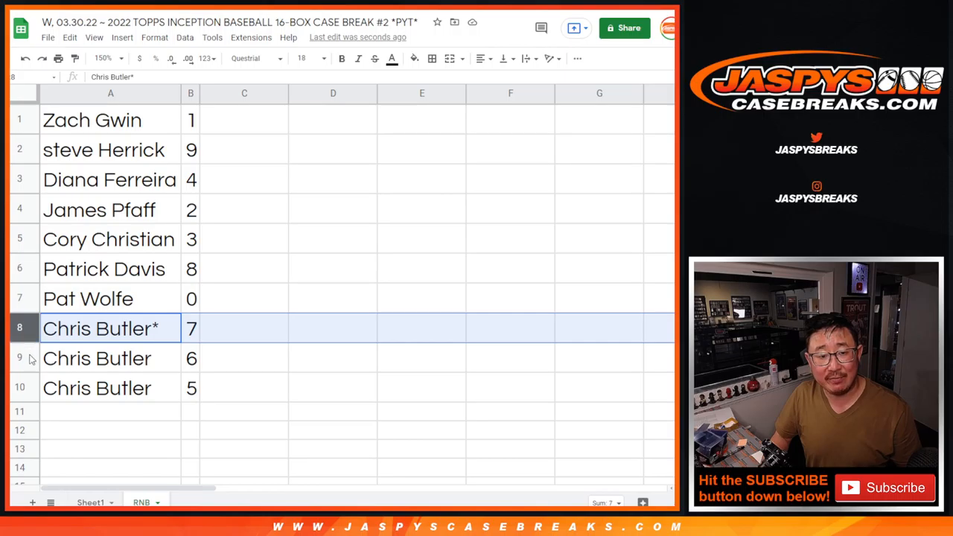
click(96, 388)
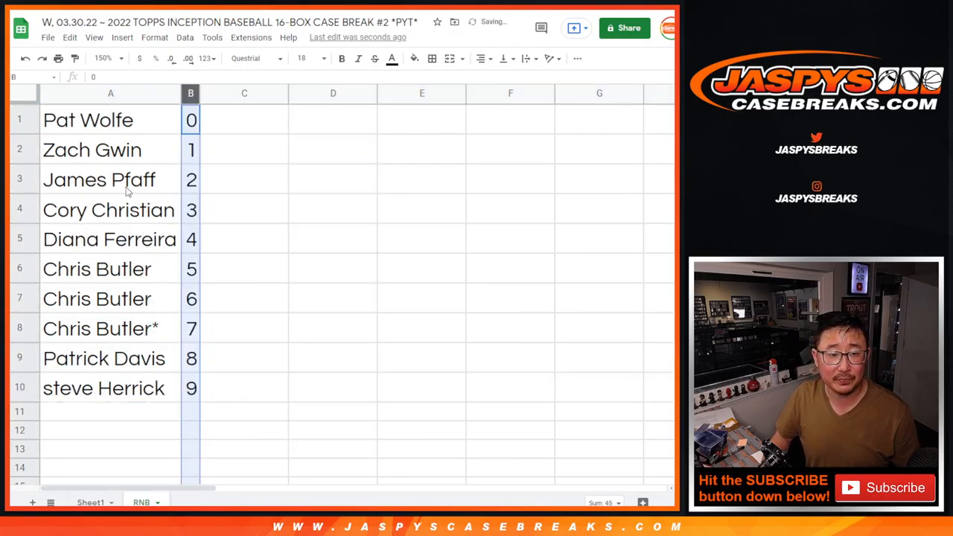
click(431, 58)
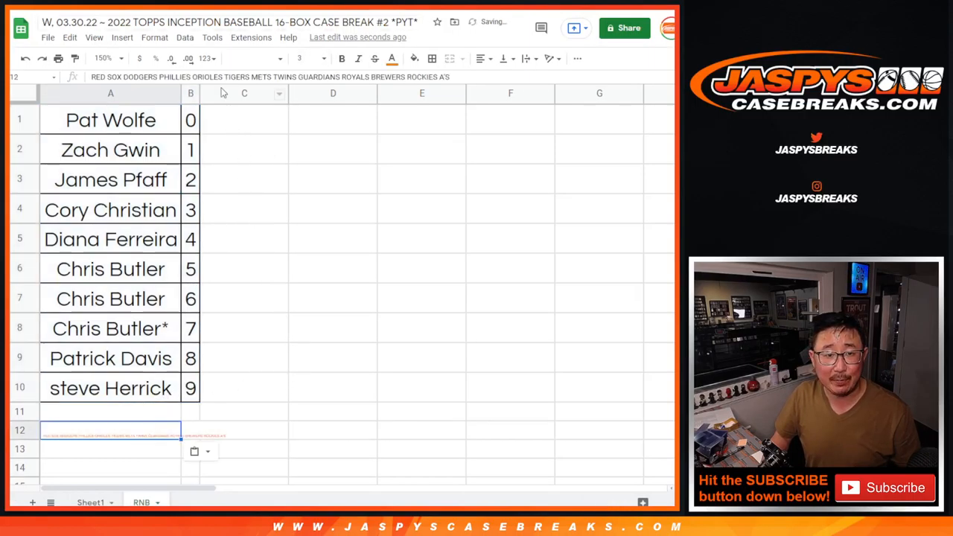
click(322, 58)
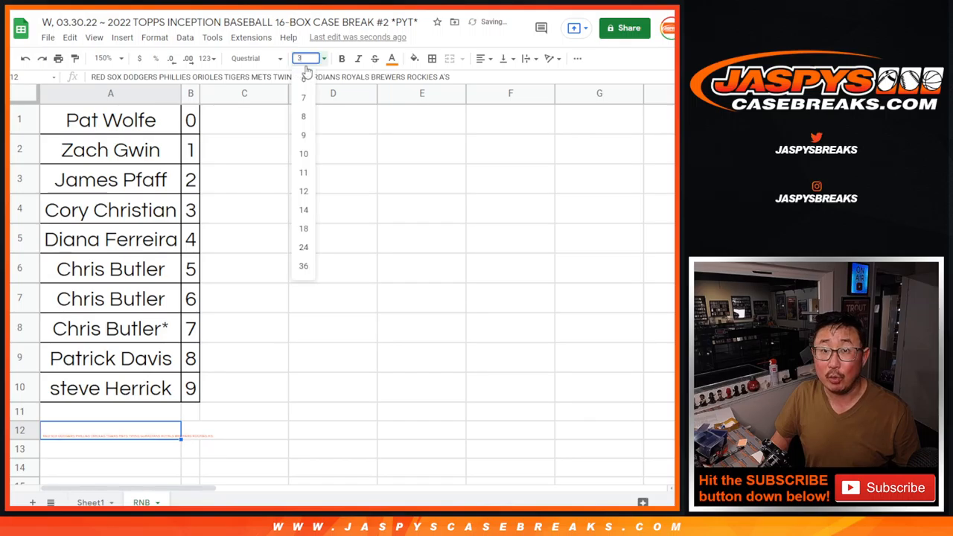